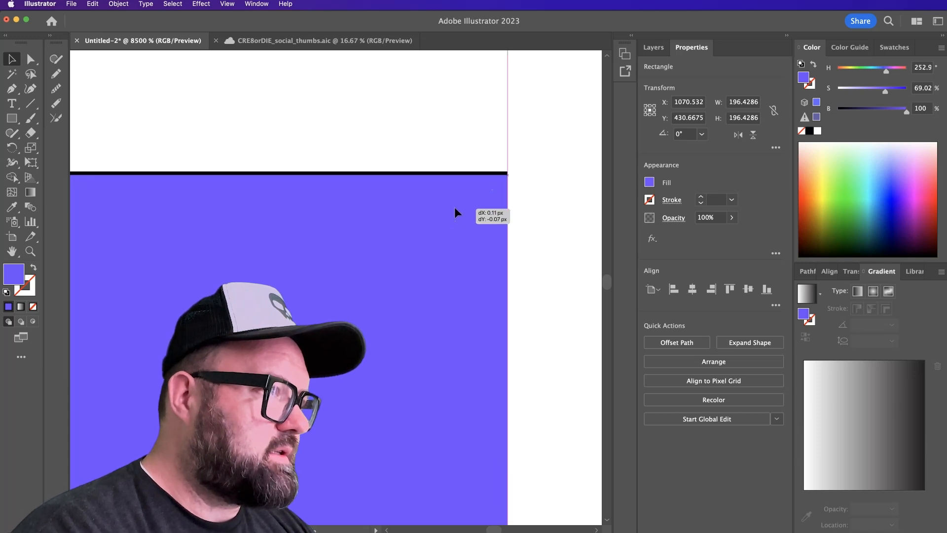
# Step: Move the purple square slightly down-left to expose thin black top and right edges, then deselect
pyautogui.click(513, 231)
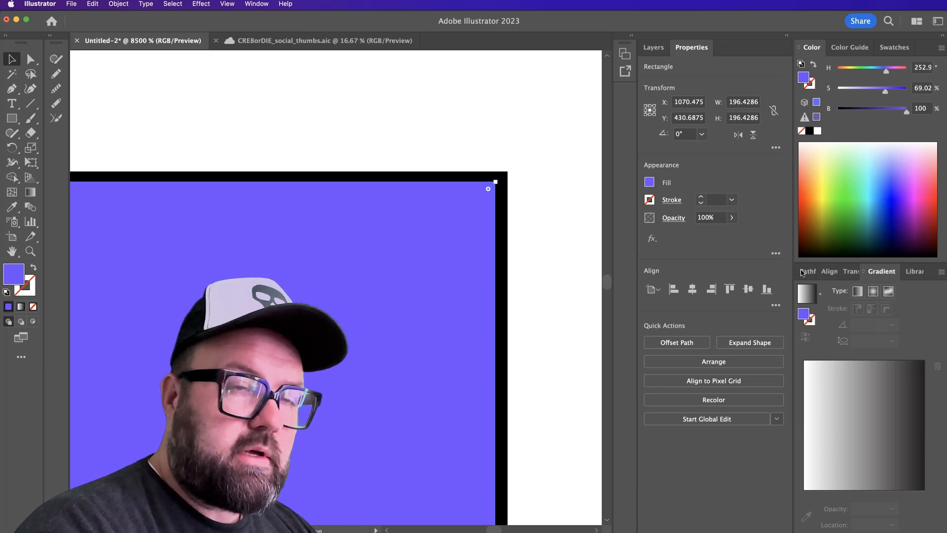
pyautogui.click(525, 138)
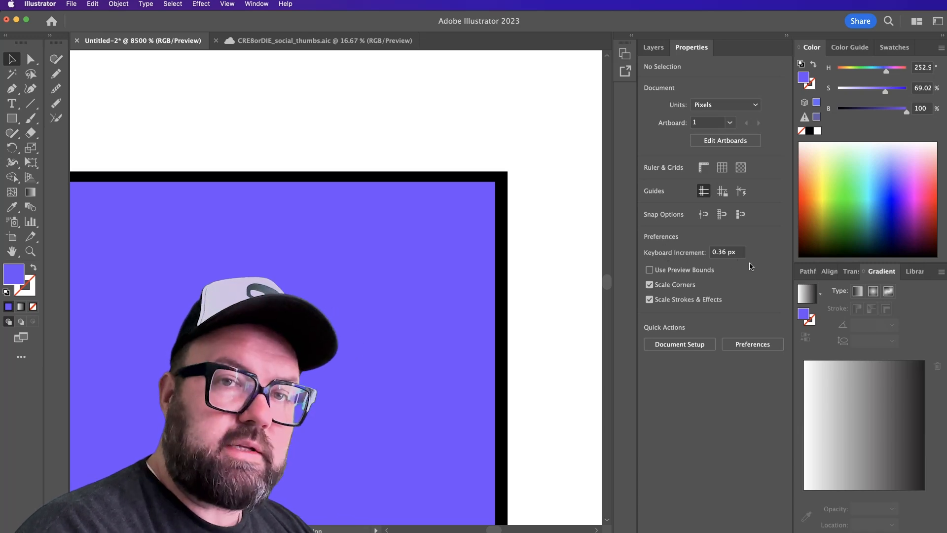
pyautogui.moveTo(732, 259)
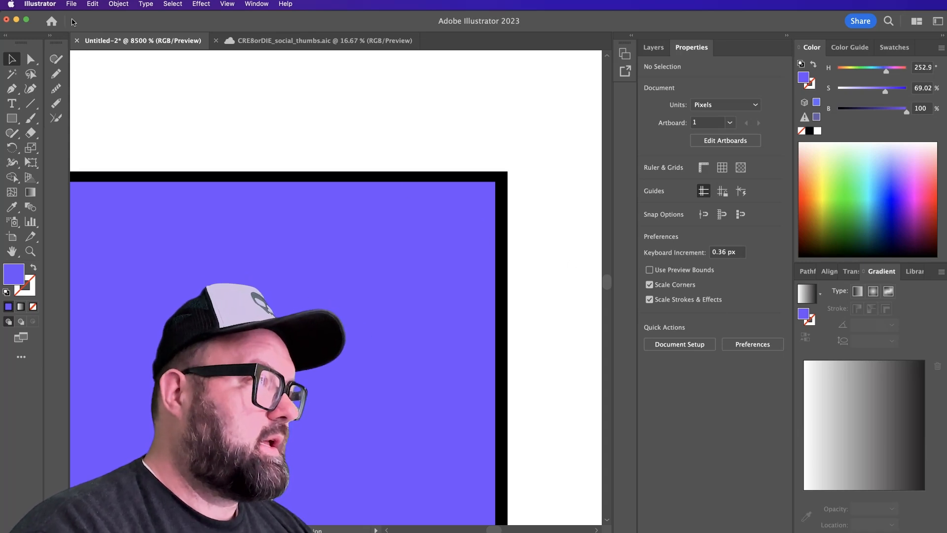
# Step: Set Keyboard Increment to 0.1 px in General preferences
pyautogui.click(39, 4)
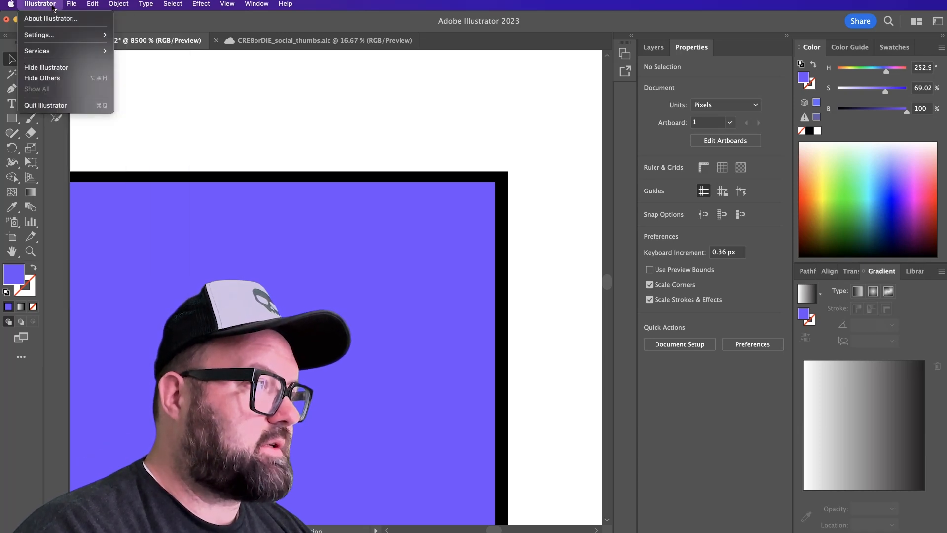
pyautogui.moveTo(38, 34)
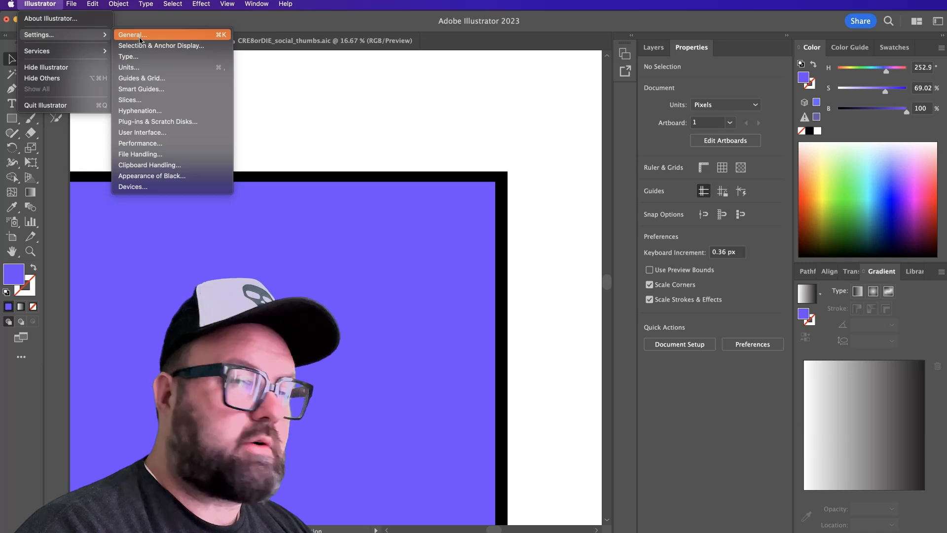
pyautogui.click(133, 35)
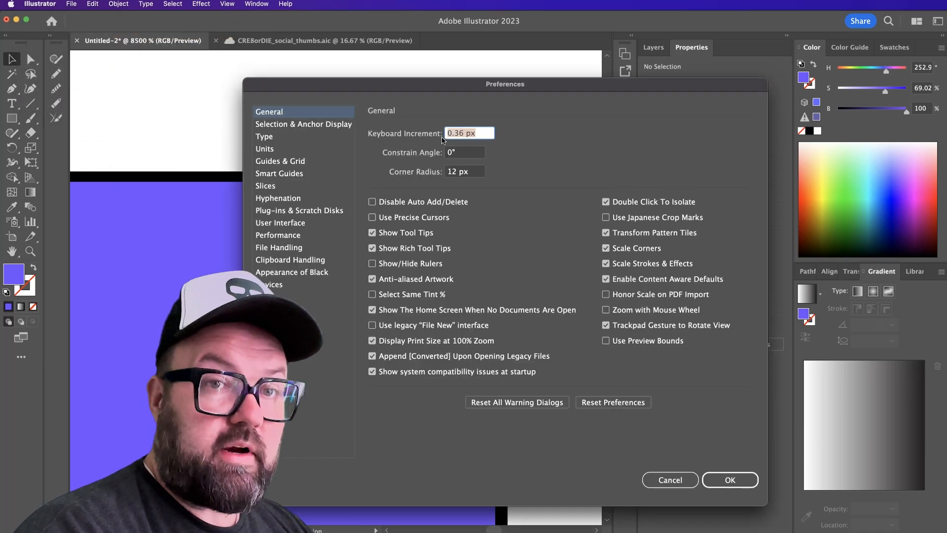
pyautogui.moveTo(541, 151)
pyautogui.write('.1')
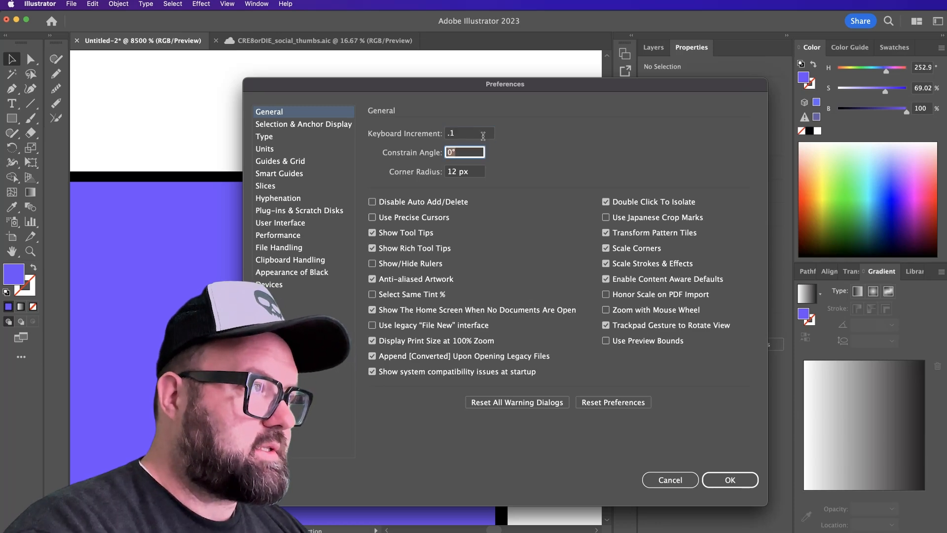
pyautogui.click(730, 479)
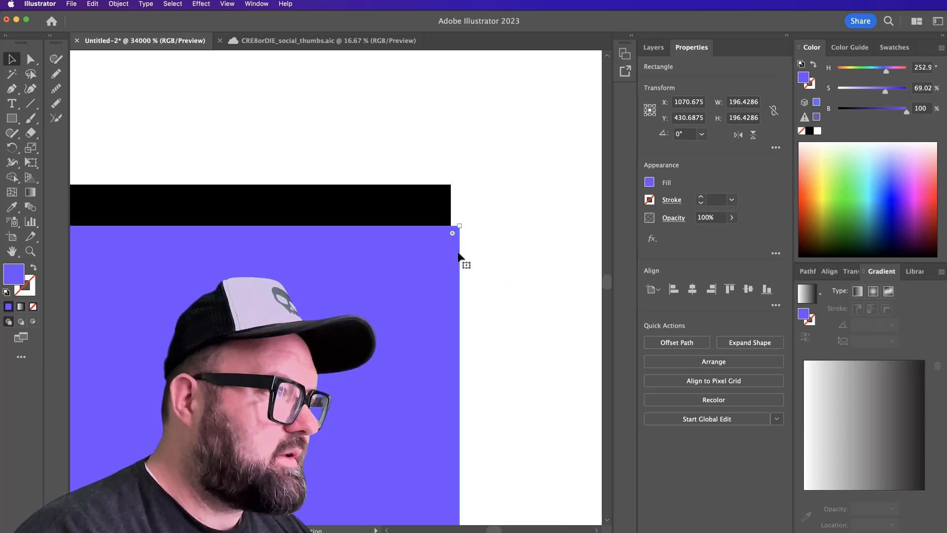
# Step: Deselect the purple square, now overhanging the black square's right edge
pyautogui.click(545, 251)
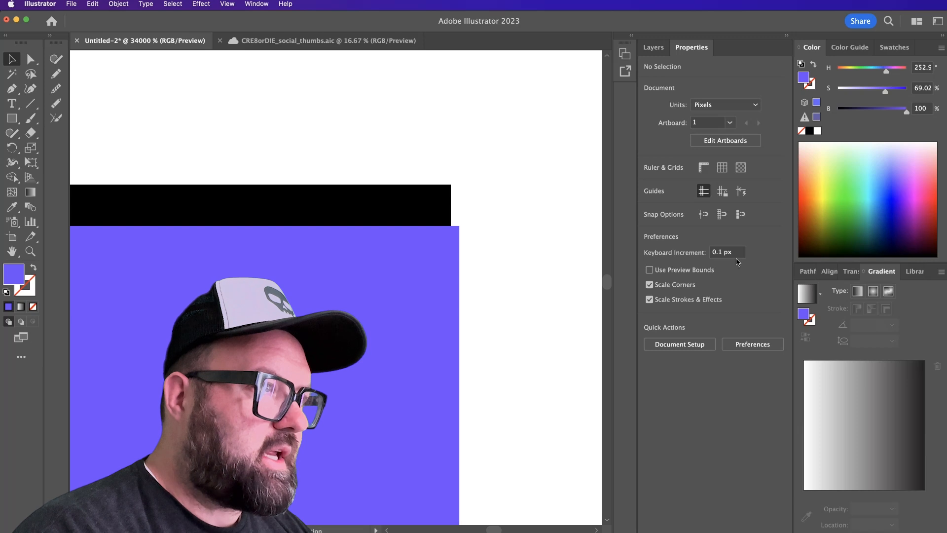
# Step: Change the Keyboard Increment in Properties to 0.01 px
pyautogui.click(728, 252)
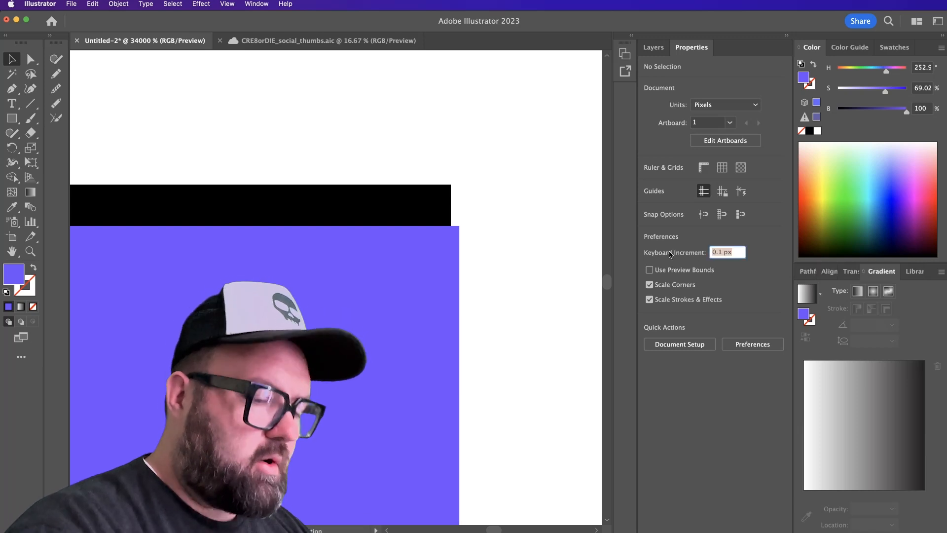
pyautogui.write('0.01 px')
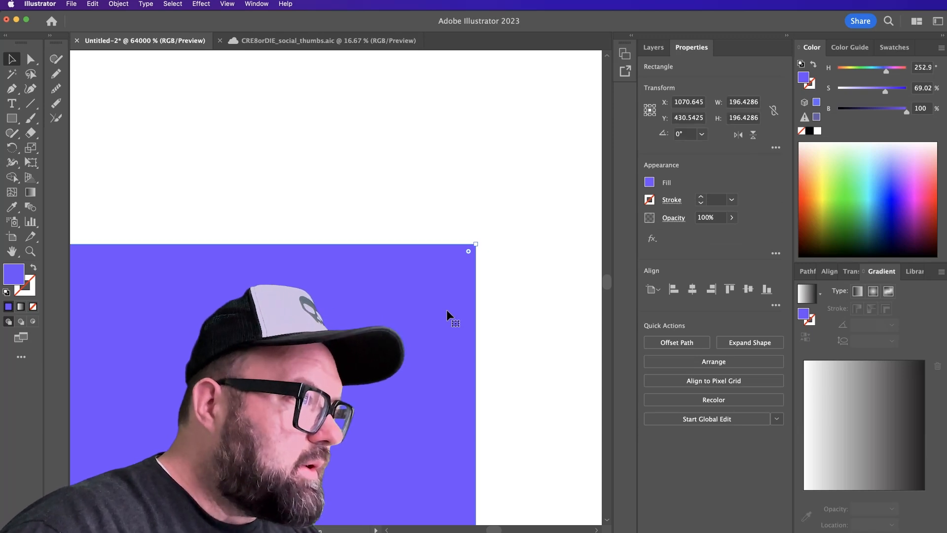
# Step: Deselect the square and toggle Outline view (Cmd+Y) to inspect the square edges
pyautogui.click(510, 307)
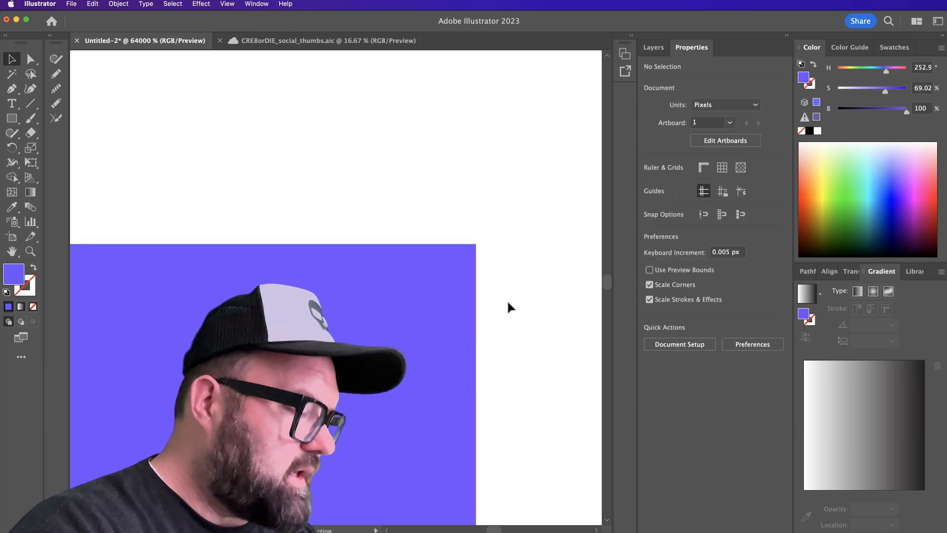
pyautogui.press('Cmd+Y')
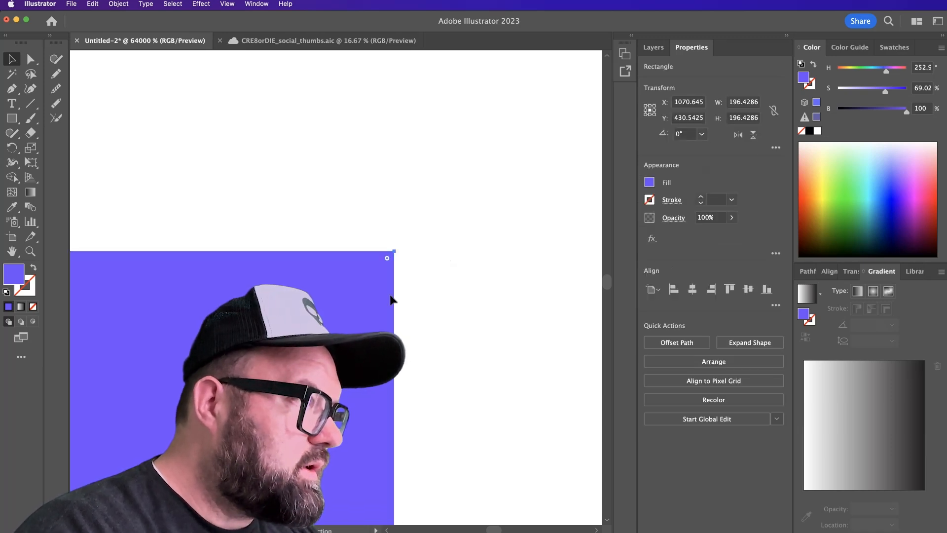
pyautogui.press('cmd+y')
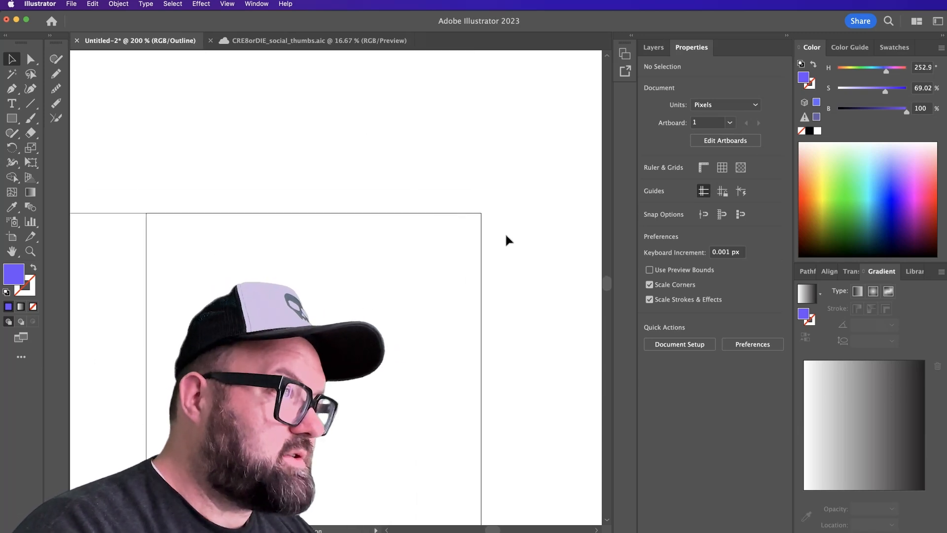
pyautogui.moveTo(704, 249)
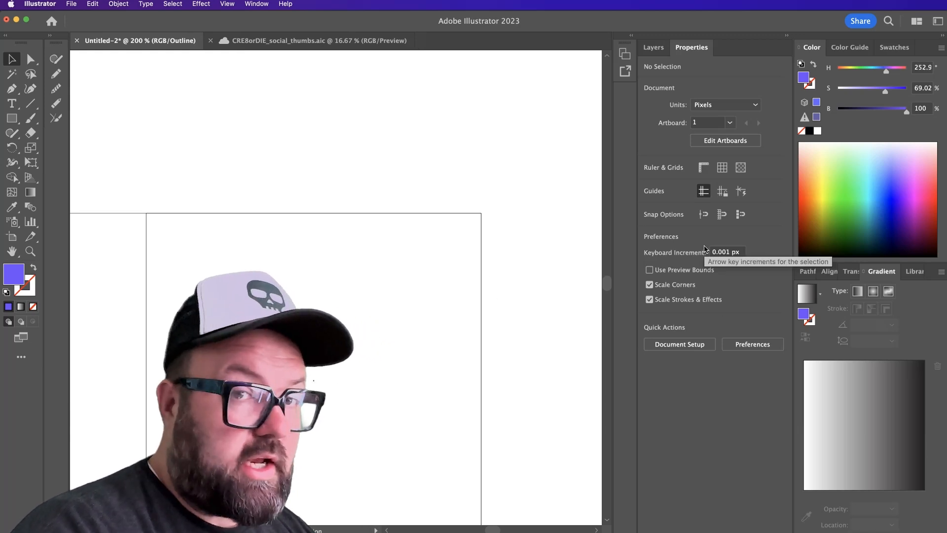